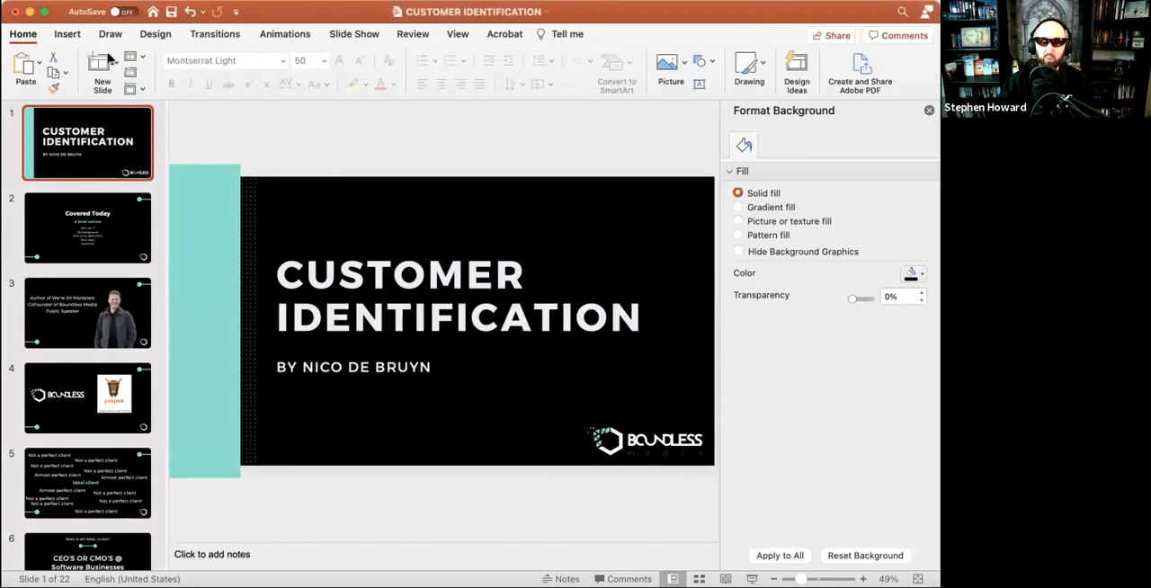
Start the Customer Identification slideshow from the beginning, reaching the Overview slide
left_click(67, 33)
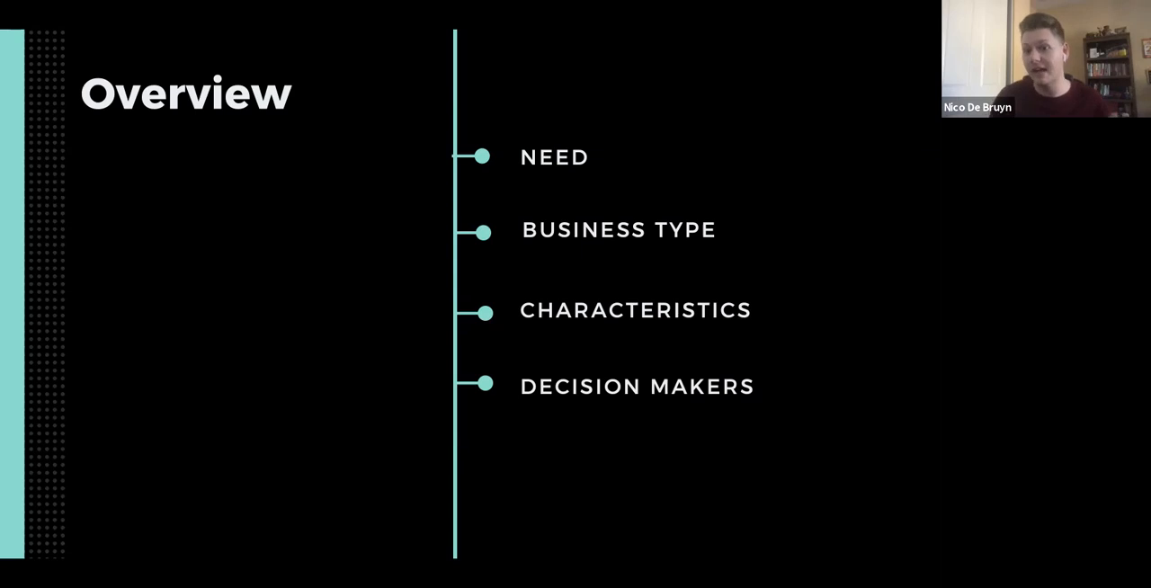
Advance the slideshow from the Overview slide to the Need slide
key("Right")
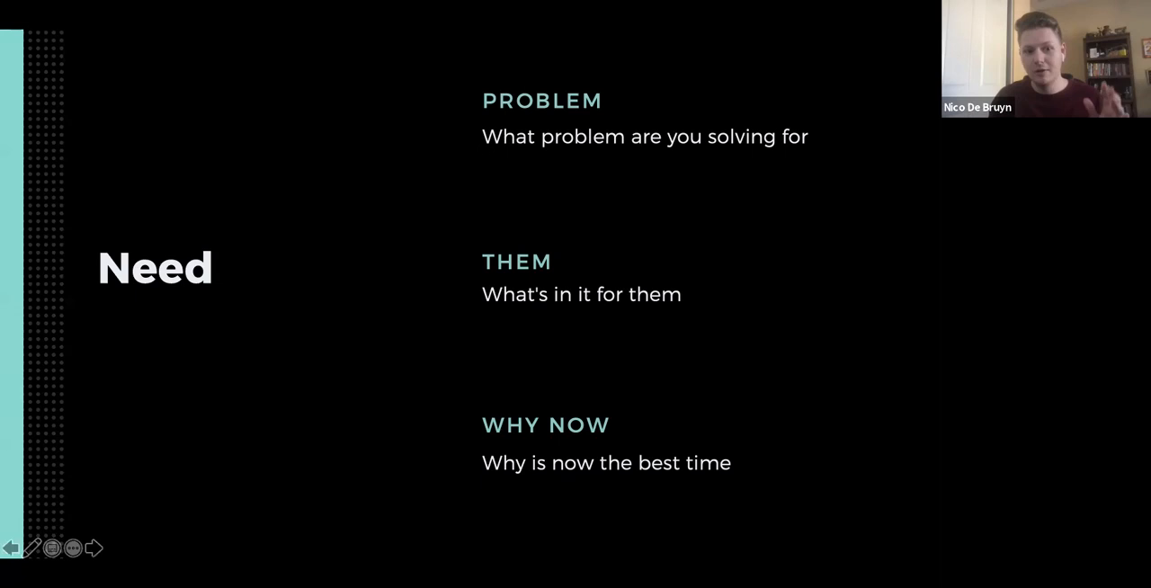
mouse_move(241, 227)
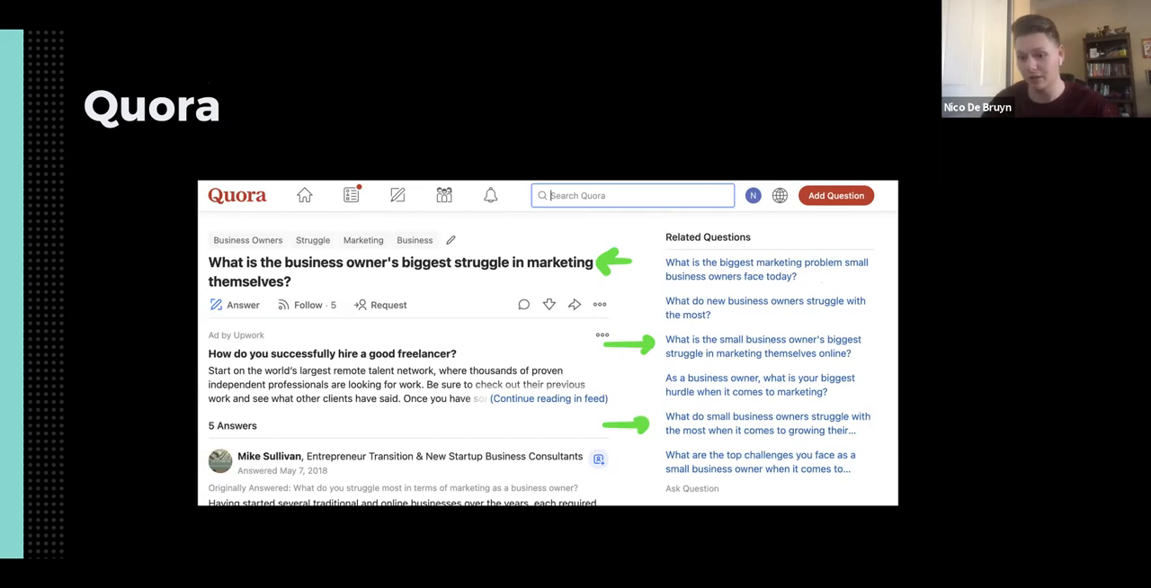
key("Right")
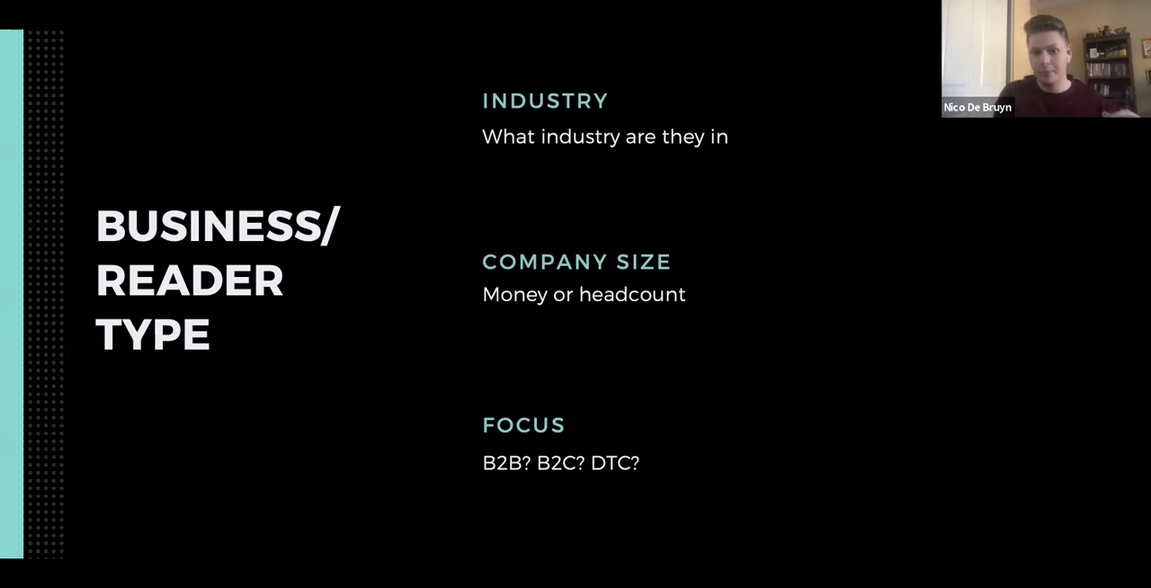
key("Right")
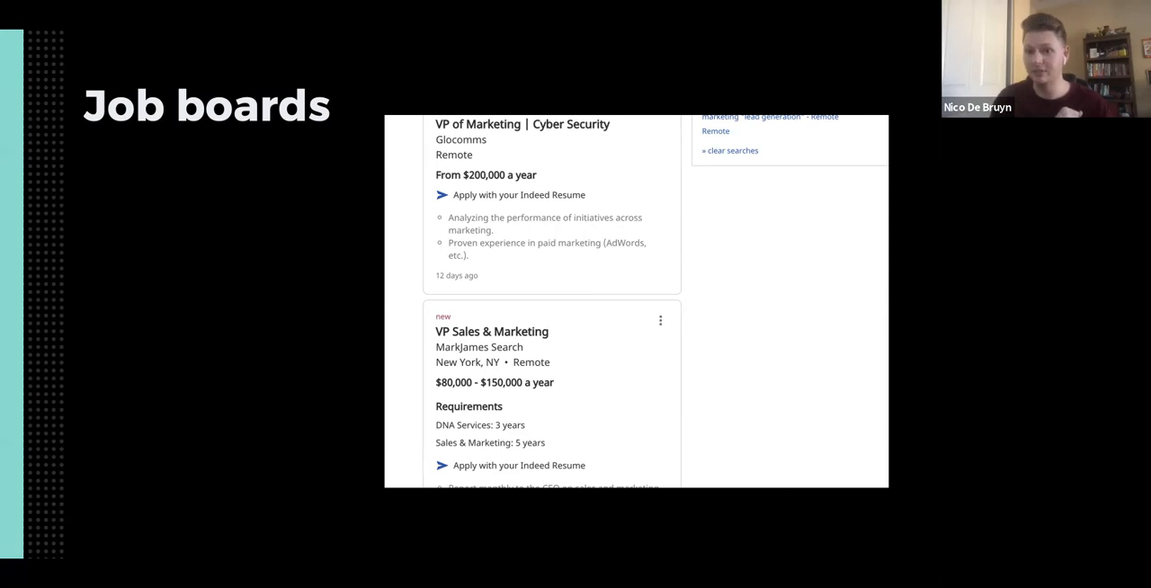
Advance from the Job boards slide to the LinkedIn Sales Navigator example slide
key("Right")
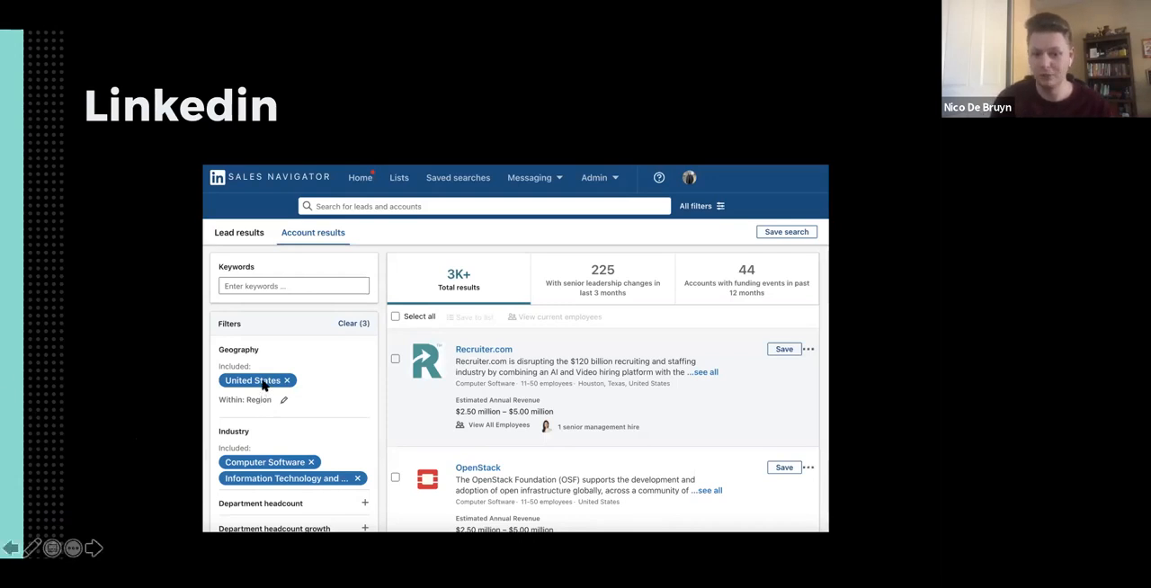
mouse_move(281, 515)
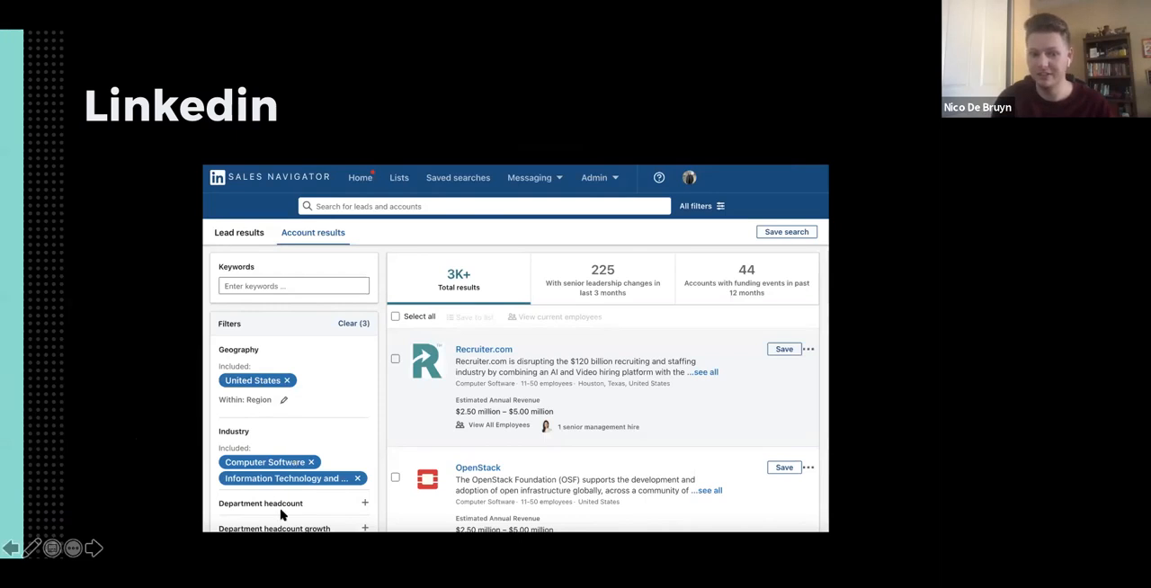